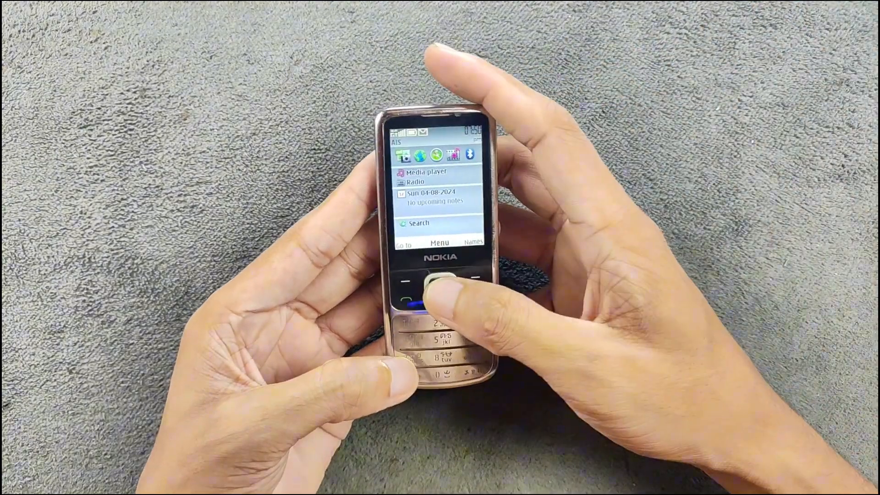
# Bring up the main menu grid, move across its entries and enter Settings.
pyautogui.click(439, 279)
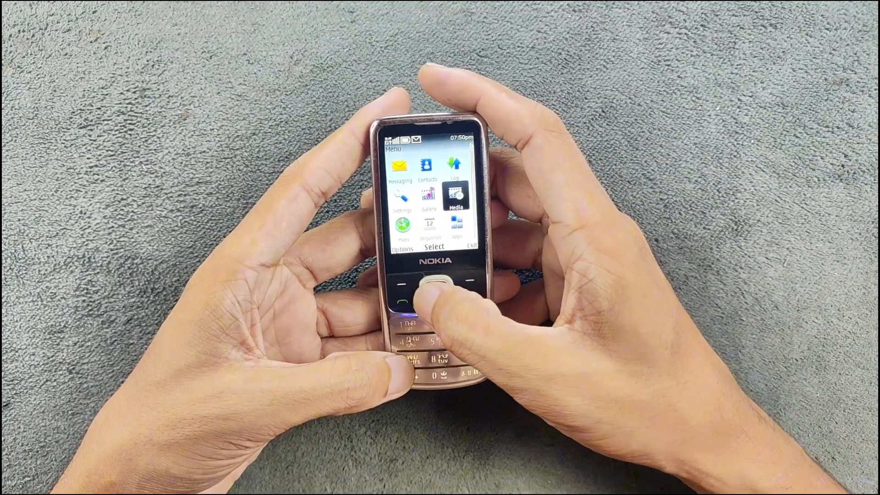
pyautogui.press('down')
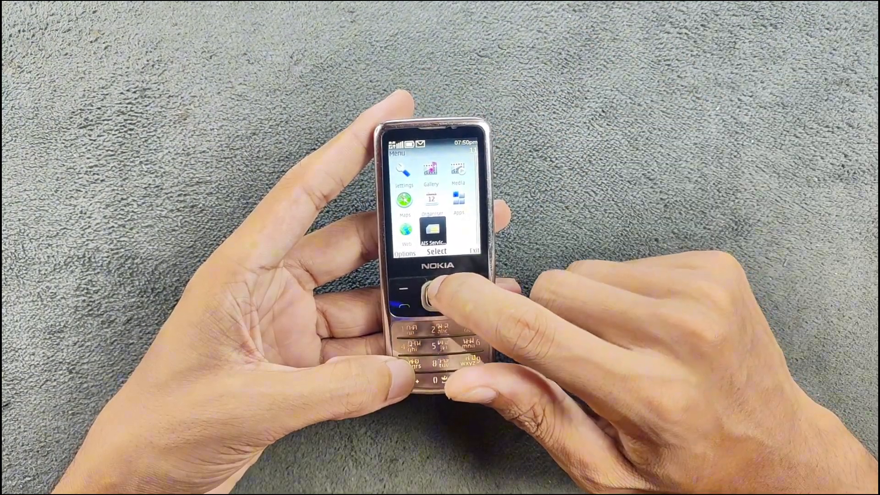
pyautogui.click(432, 294)
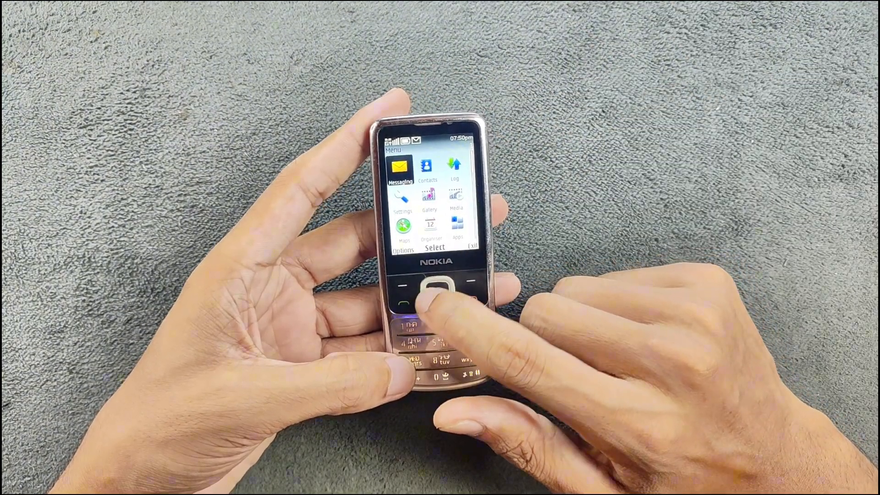
pyautogui.click(433, 297)
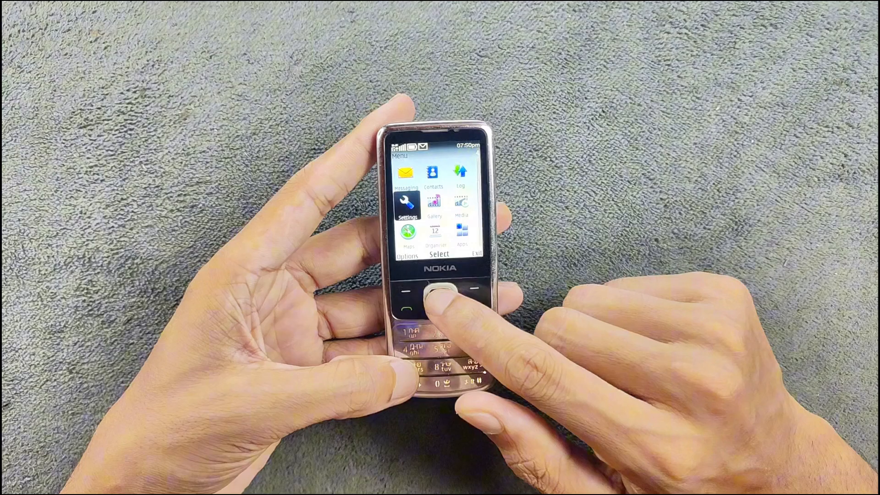
pyautogui.click(442, 291)
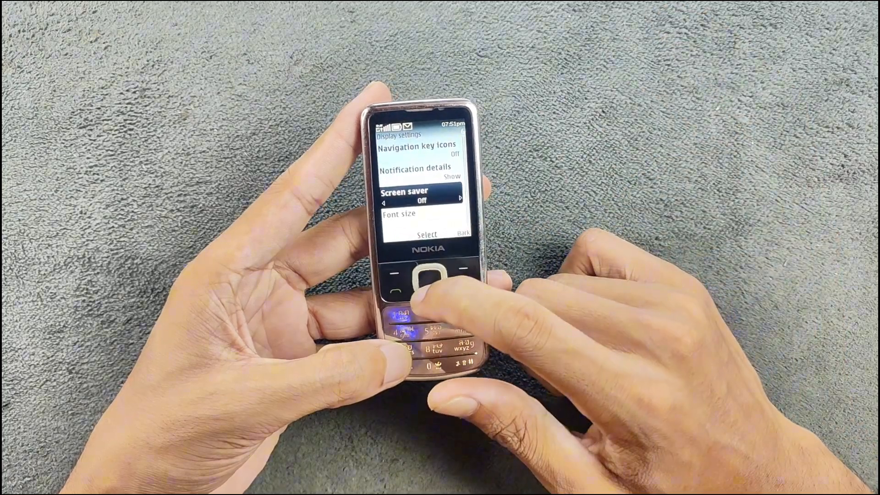
# Scroll the Display settings, go back, then enter Connectivity and move through its options.
pyautogui.press('Down')
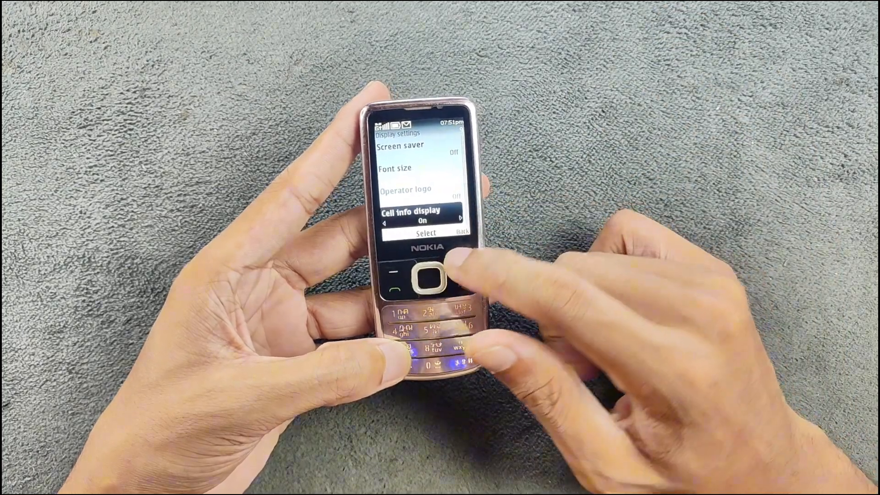
pyautogui.click(426, 275)
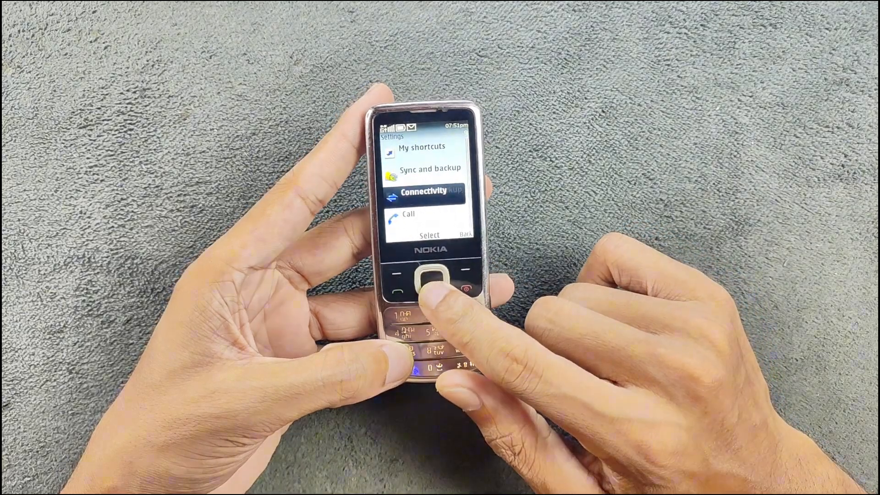
pyautogui.click(429, 280)
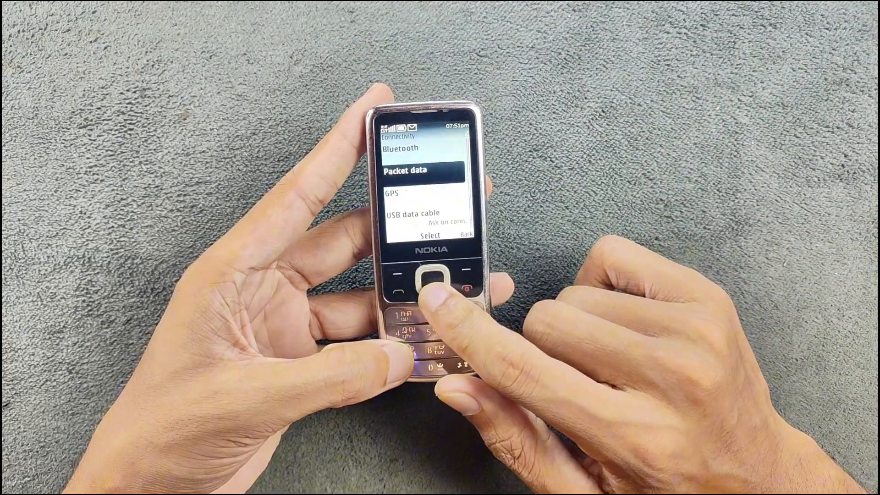
pyautogui.press('up')
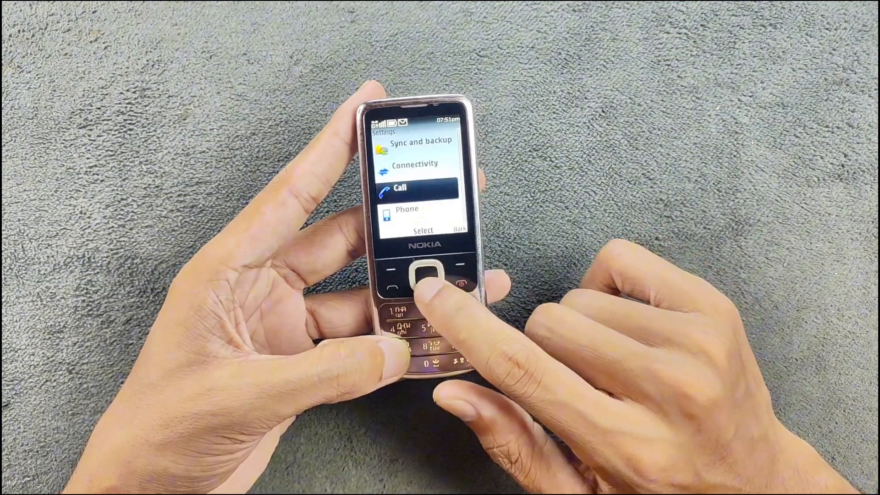
# Enter Phone settings, view Memory status and the Sensor settings, then return to the list.
pyautogui.click(421, 275)
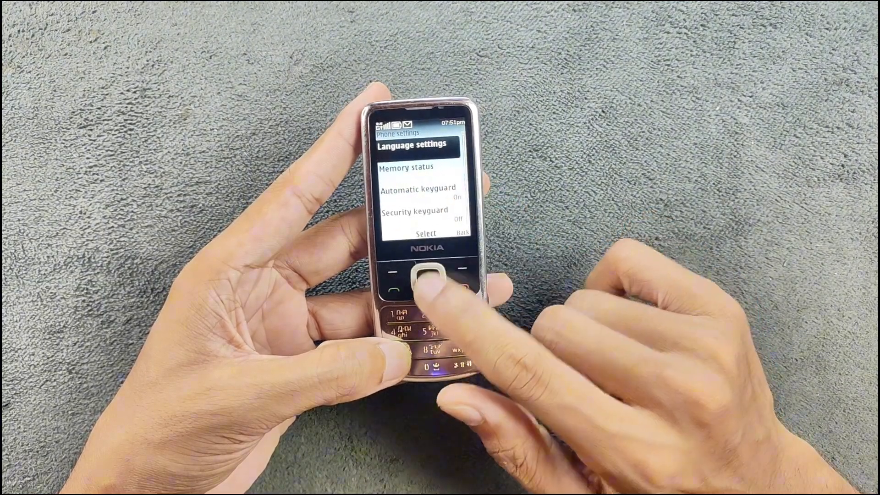
pyautogui.click(415, 275)
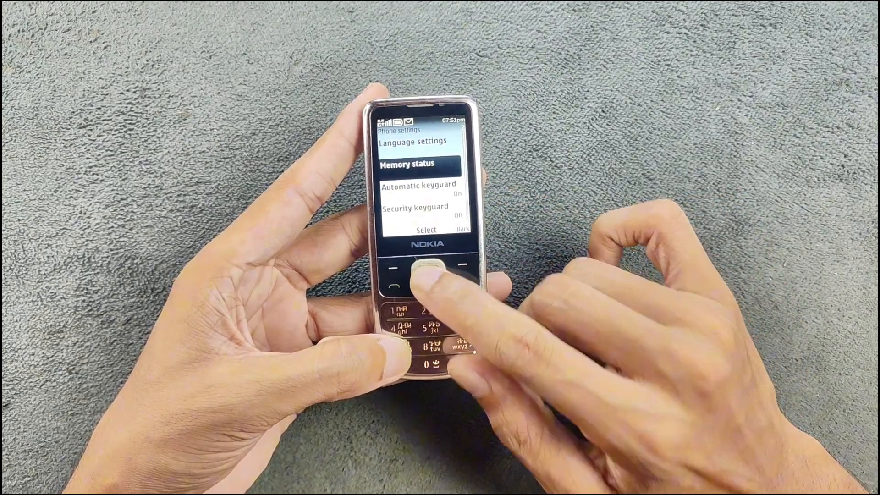
pyautogui.click(426, 275)
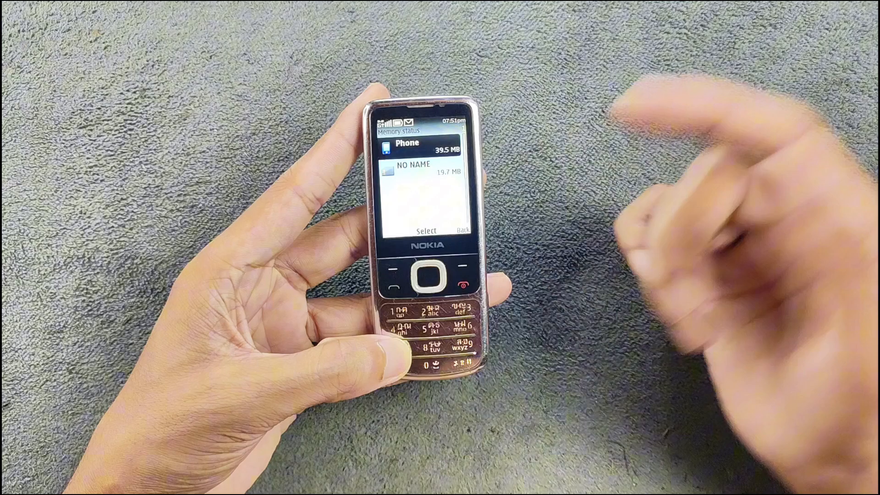
pyautogui.click(425, 275)
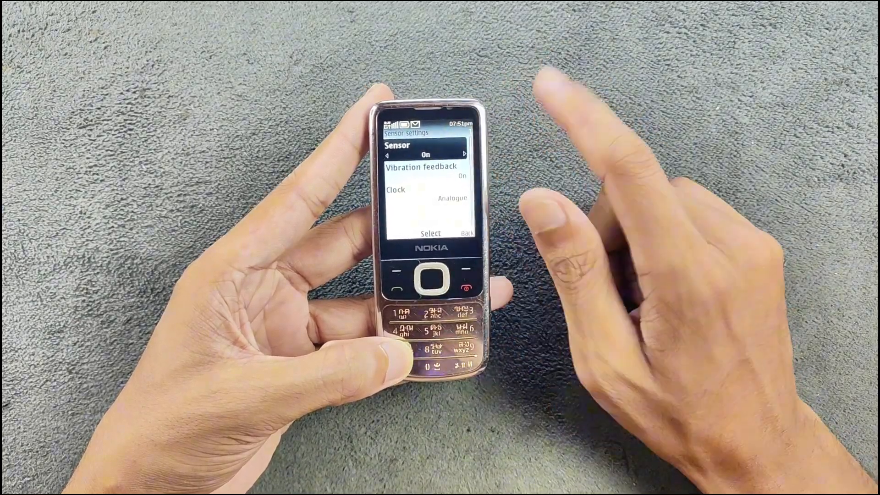
pyautogui.click(430, 276)
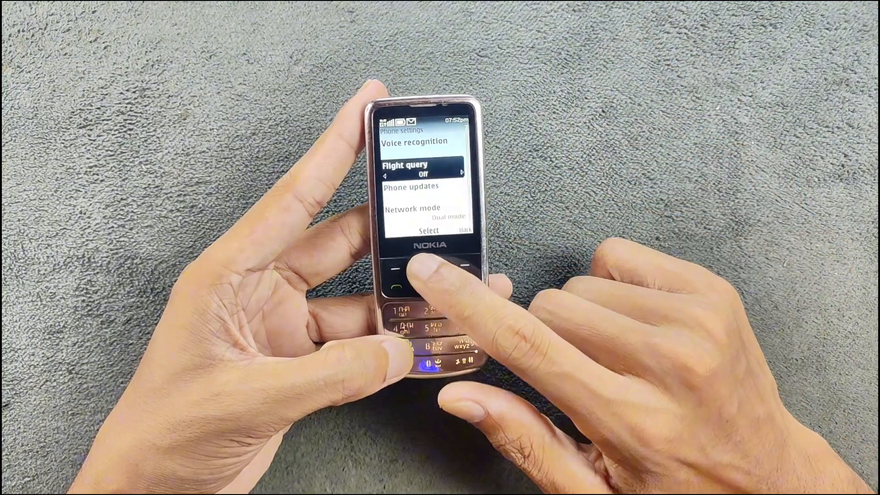
# View the Network mode choices and leave them unchanged, back to the settings list.
pyautogui.press('Down')
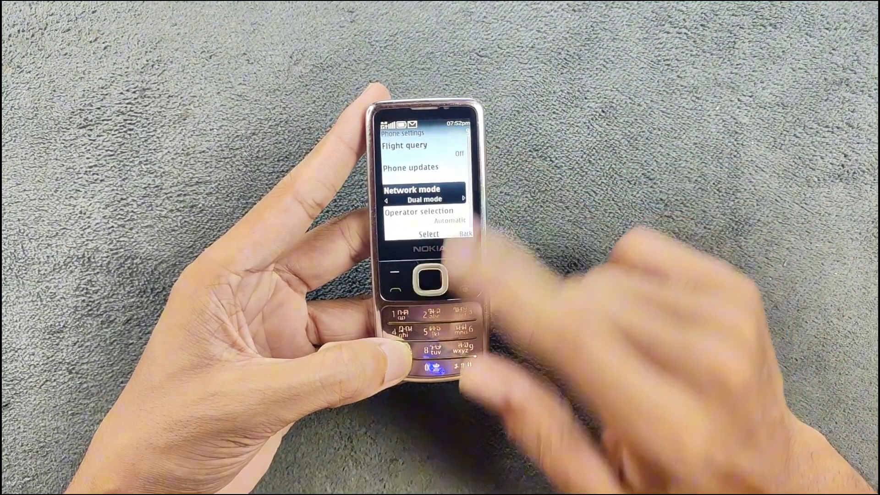
pyautogui.click(429, 279)
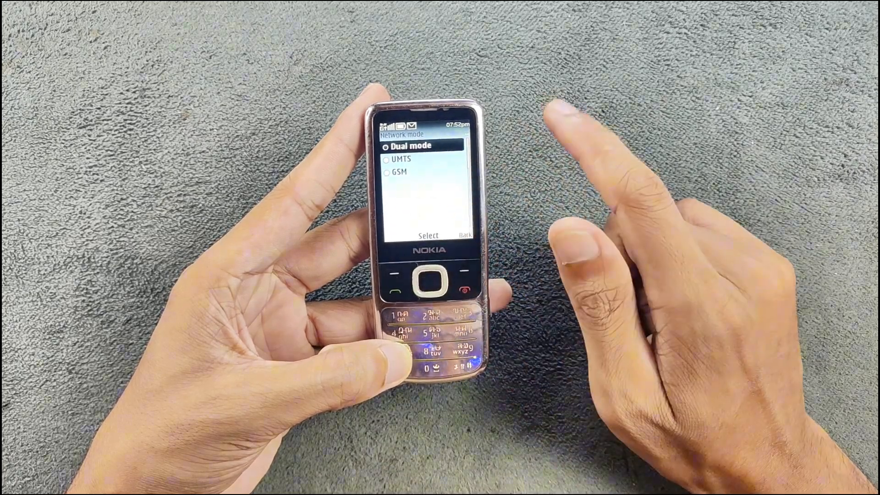
pyautogui.click(463, 286)
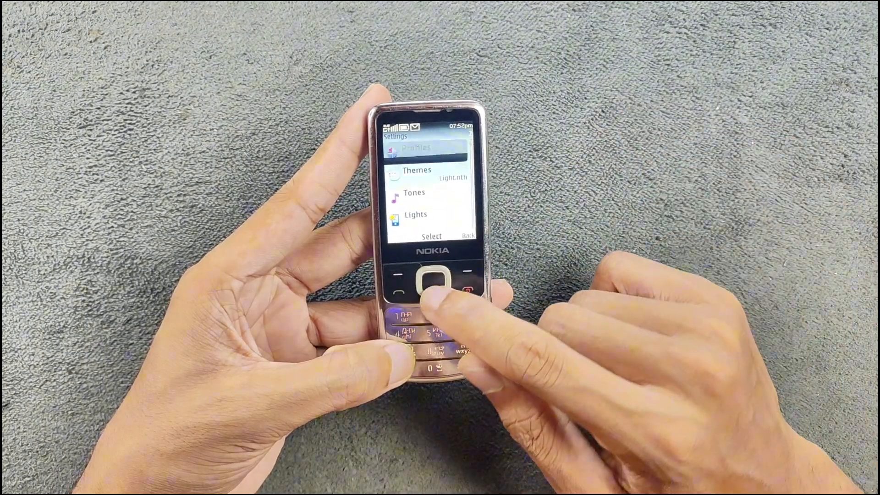
# Enter Themes and browse the installed theme files Light, Monkey, Reef and Silver.
pyautogui.click(431, 280)
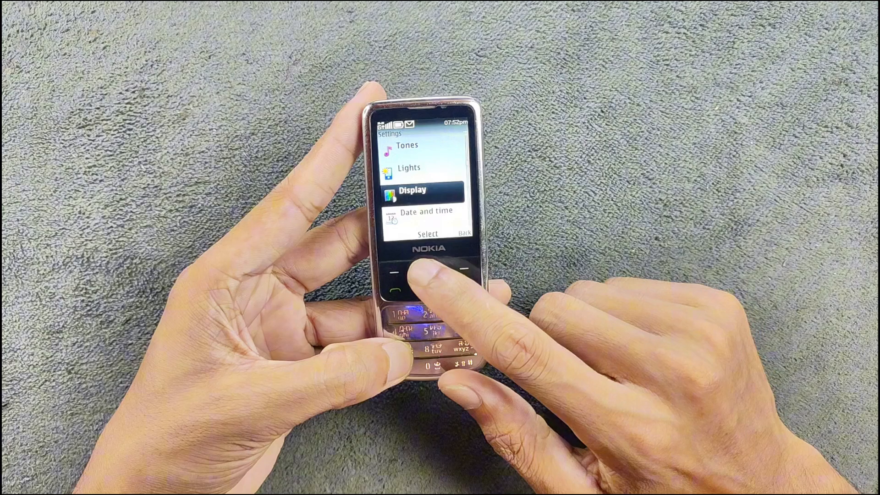
pyautogui.click(426, 273)
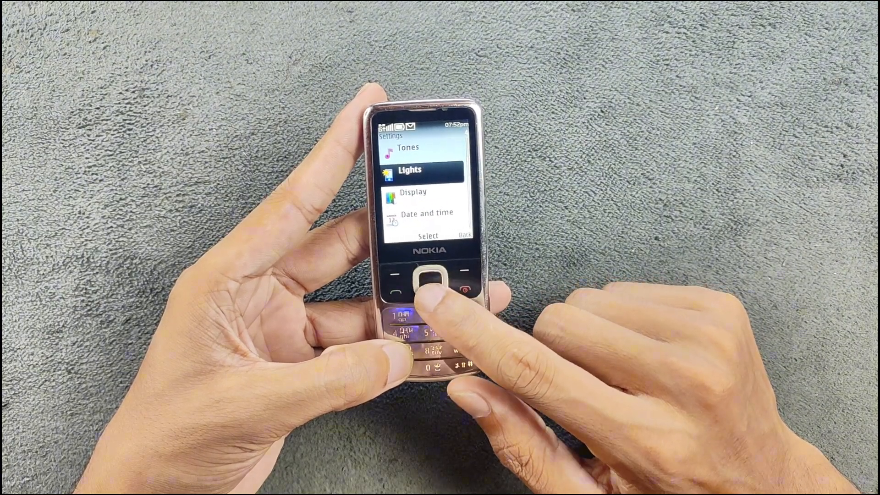
pyautogui.press('up')
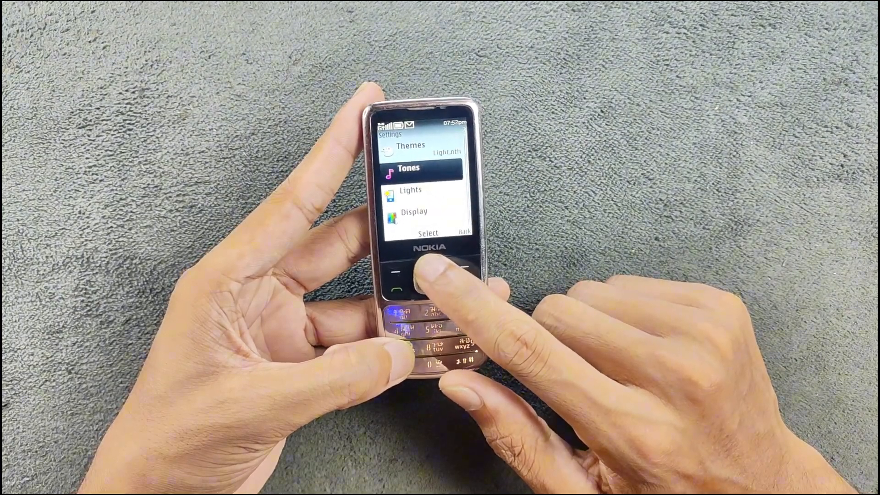
pyautogui.click(427, 275)
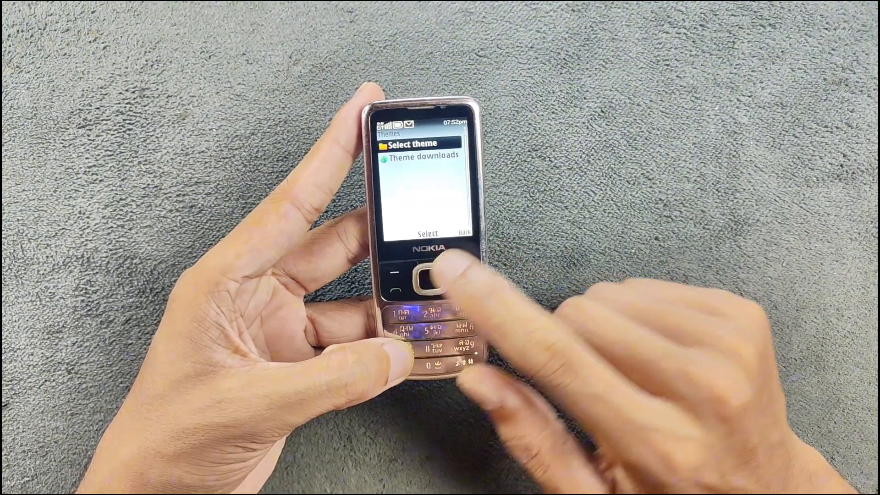
pyautogui.click(424, 277)
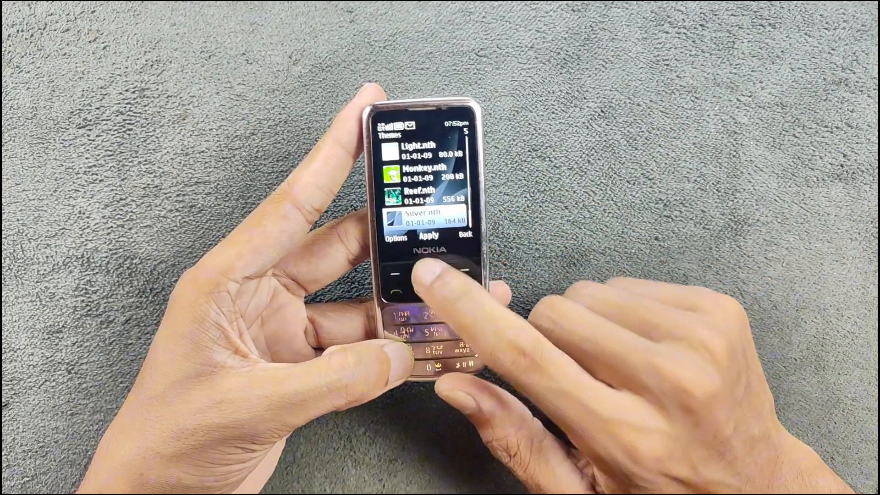
pyautogui.click(443, 273)
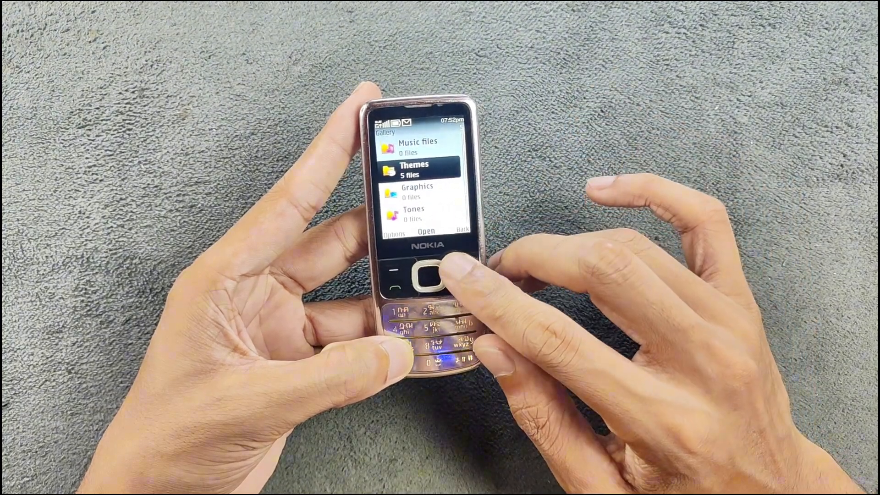
# Return to the settings list and enter Tones, where the ringing tone is Nokia tune.
pyautogui.click(426, 275)
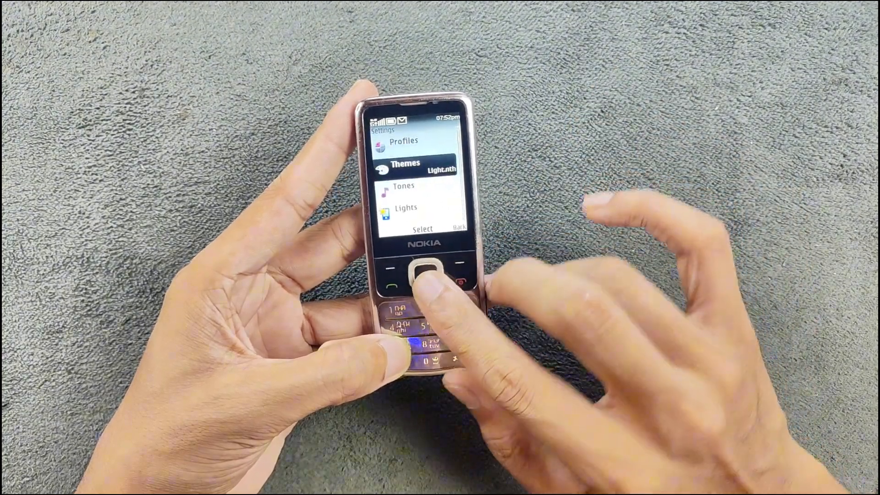
pyautogui.click(422, 273)
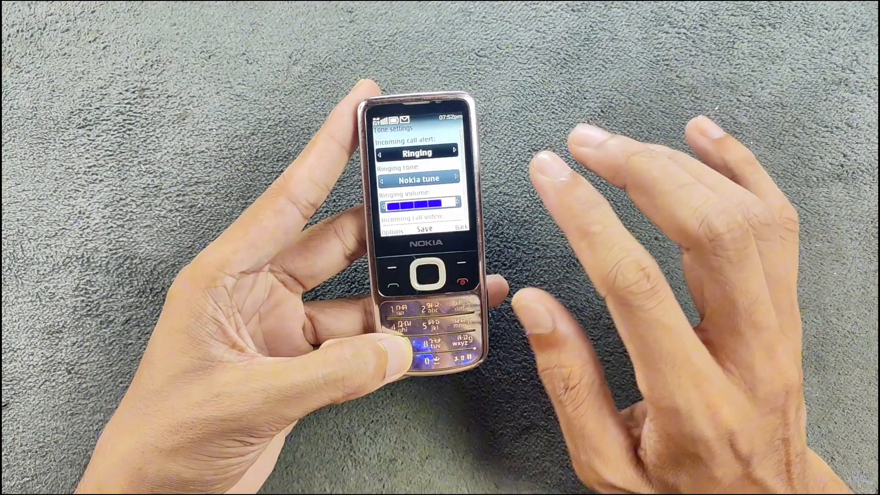
# Save the tone settings to the General profile and bring up the ringing tone choices.
pyautogui.click(425, 277)
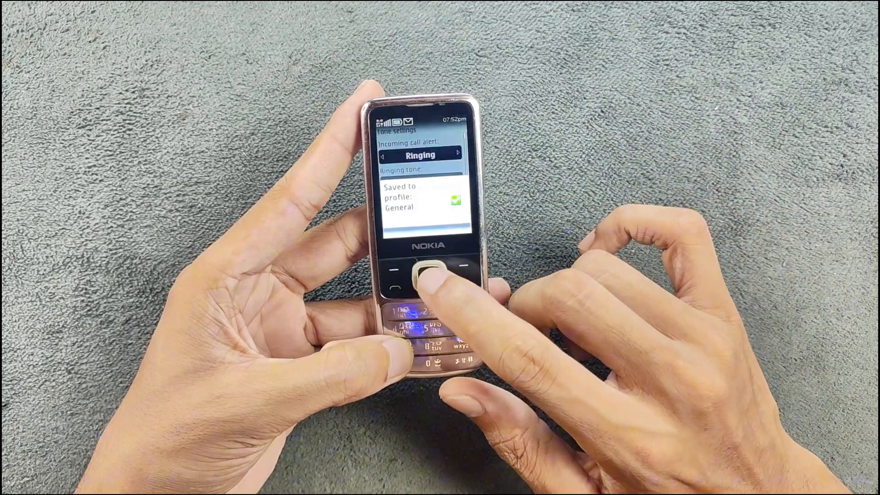
pyautogui.click(424, 275)
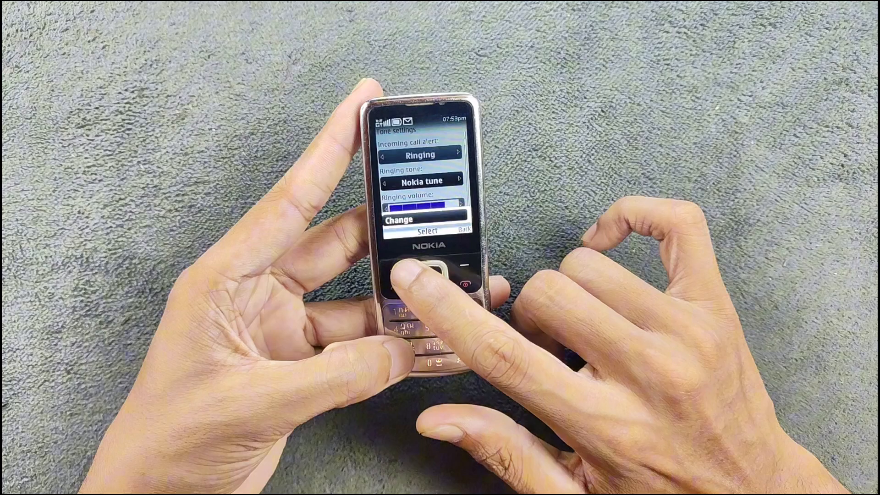
pyautogui.click(429, 270)
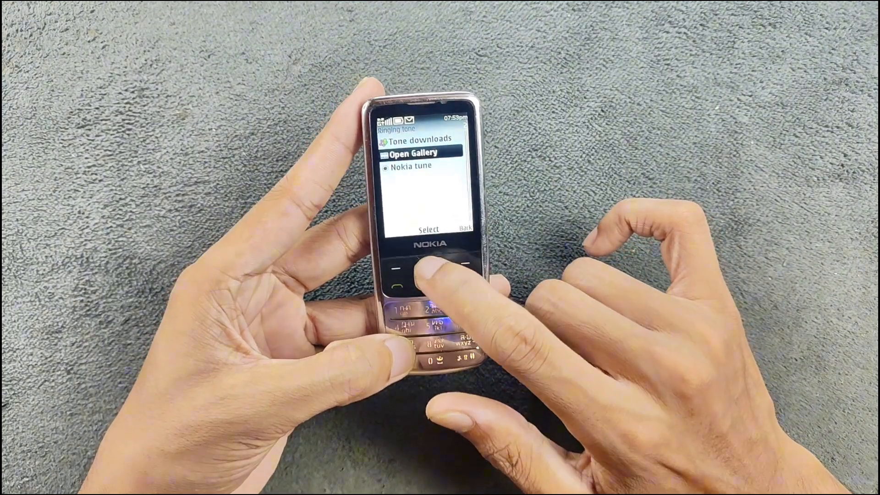
# Browse the Gallery's Tones folder of ringing tones, then back out to the main menu.
pyautogui.click(428, 272)
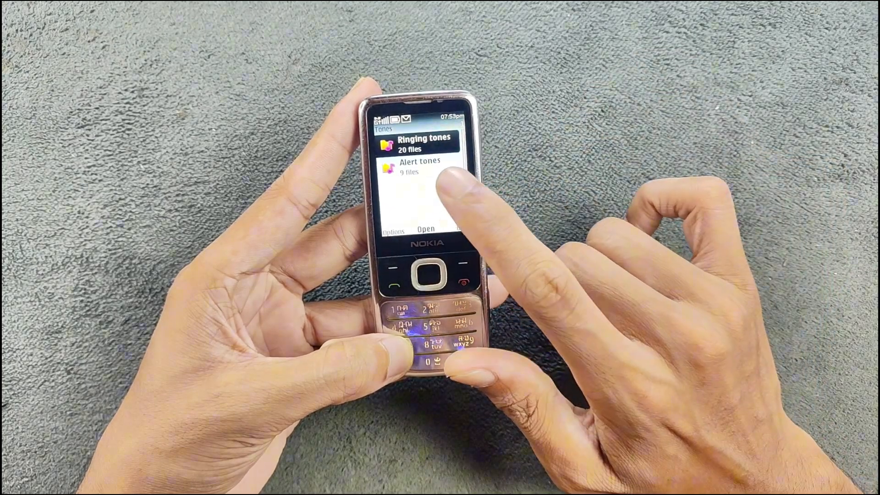
pyautogui.click(427, 273)
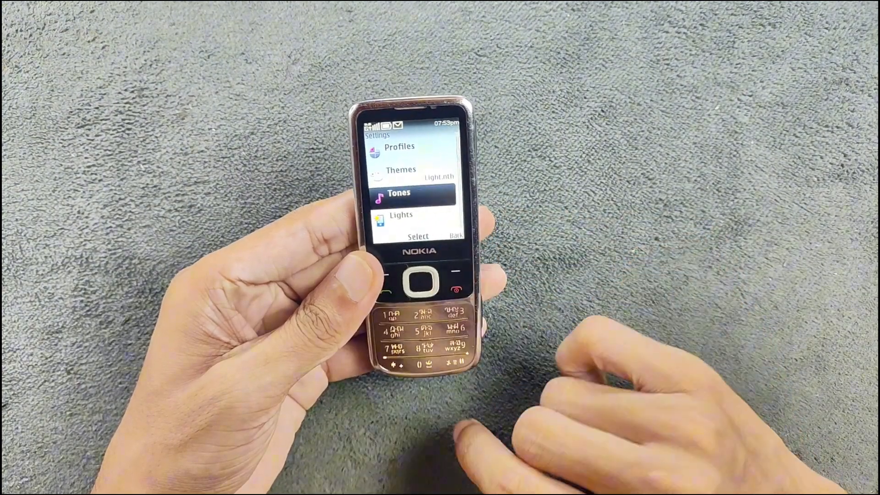
pyautogui.click(454, 288)
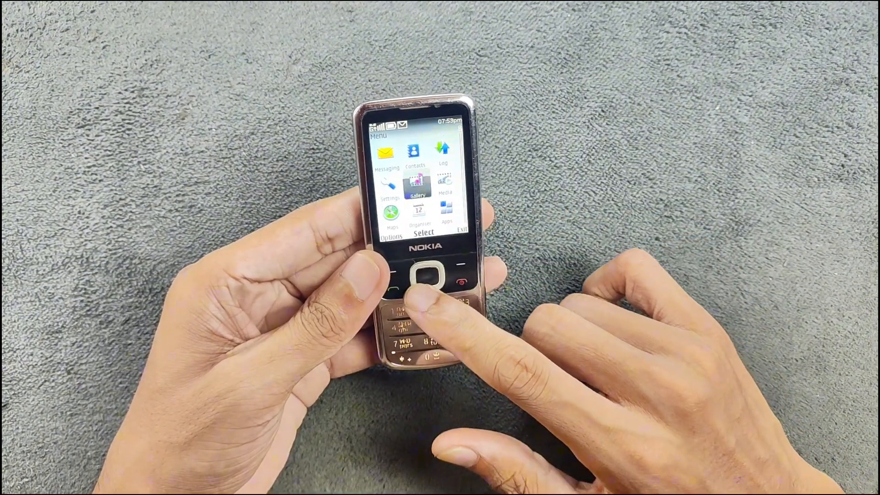
# Enter Apps and its Games folder listing Bounce Tales, Brain Champ and JTube.
pyautogui.click(418, 275)
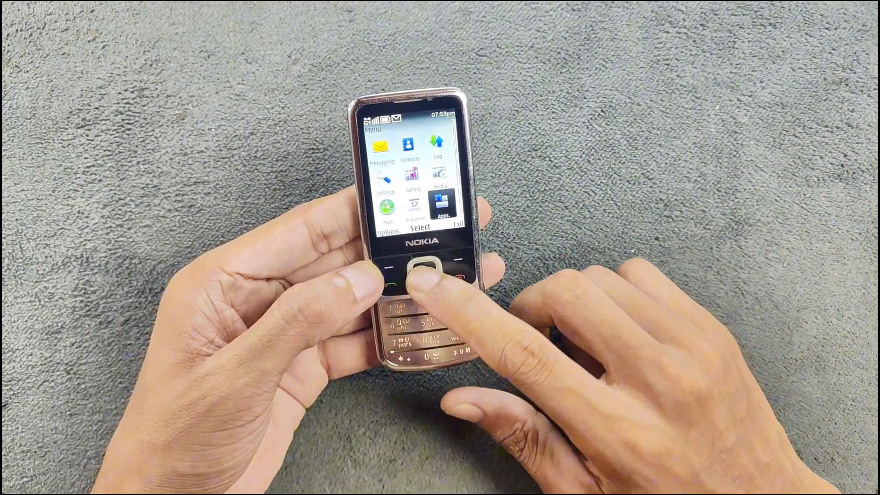
pyautogui.click(418, 269)
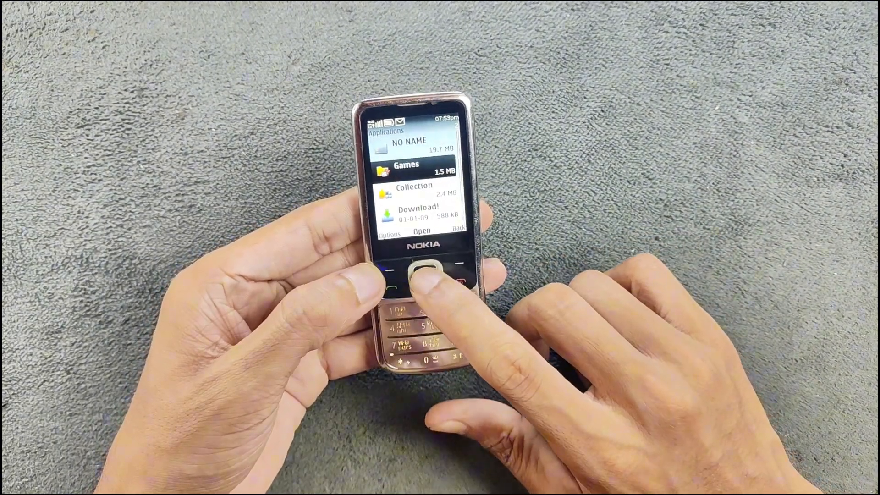
pyautogui.click(422, 272)
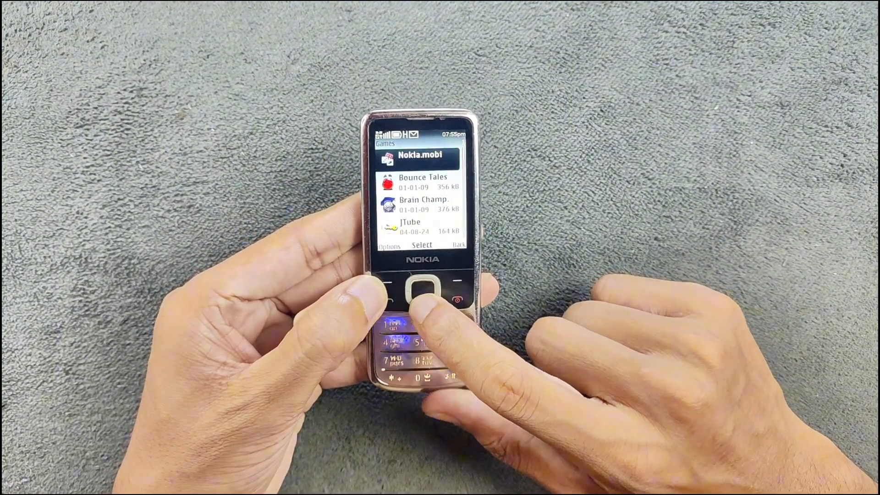
# Launch Bounce Tales briefly, exit it, then enter the Java 240x320 games folder.
pyautogui.click(420, 288)
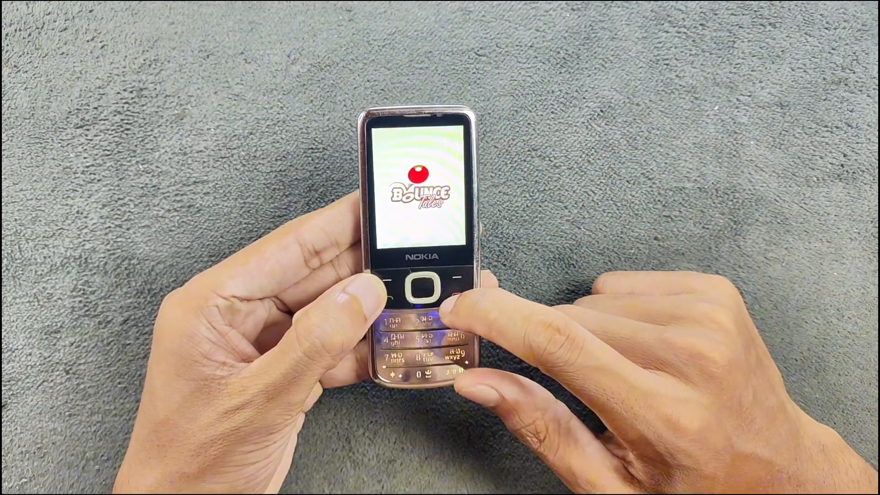
pyautogui.click(424, 288)
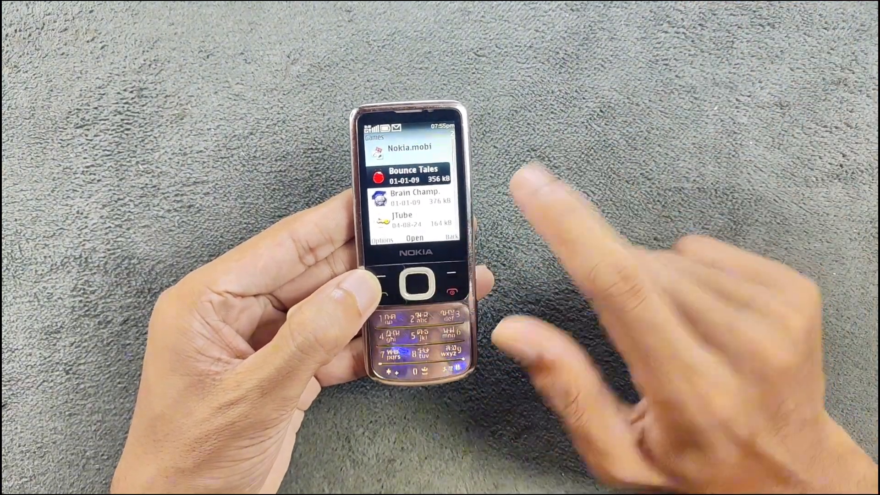
pyautogui.click(418, 283)
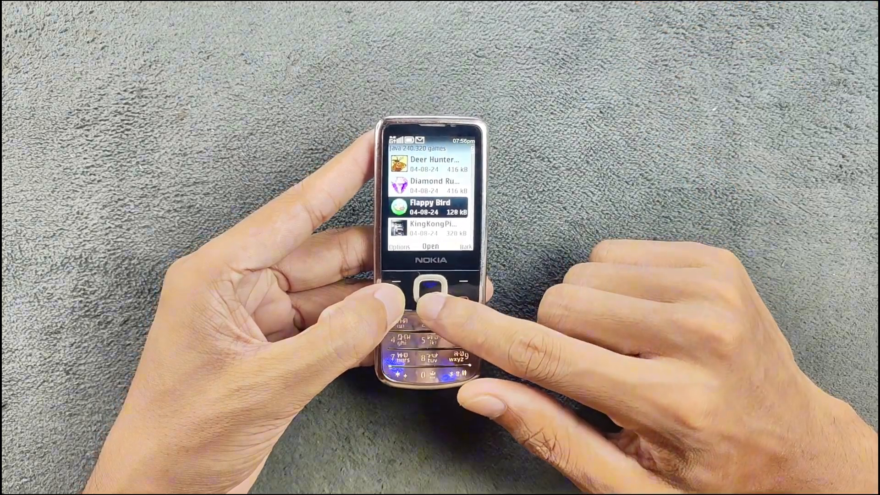
# Scroll down to MotoGP, launch it briefly and exit back to the games list.
pyautogui.press('Down')
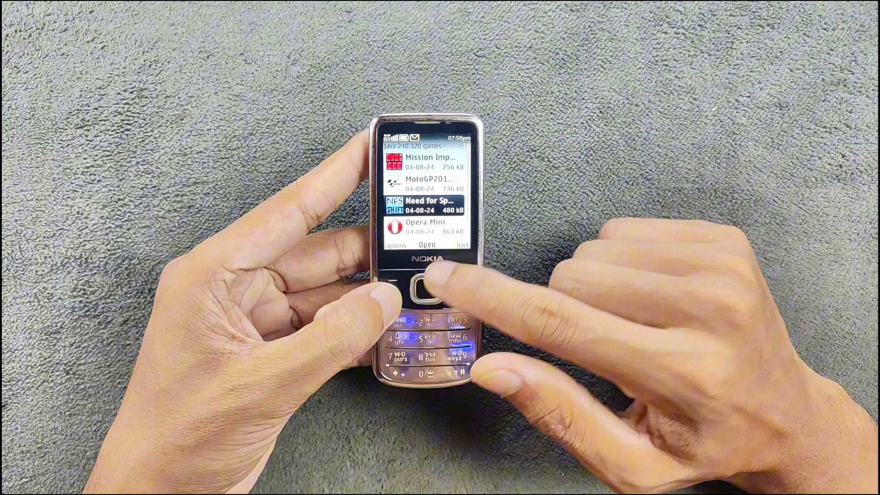
pyautogui.click(426, 287)
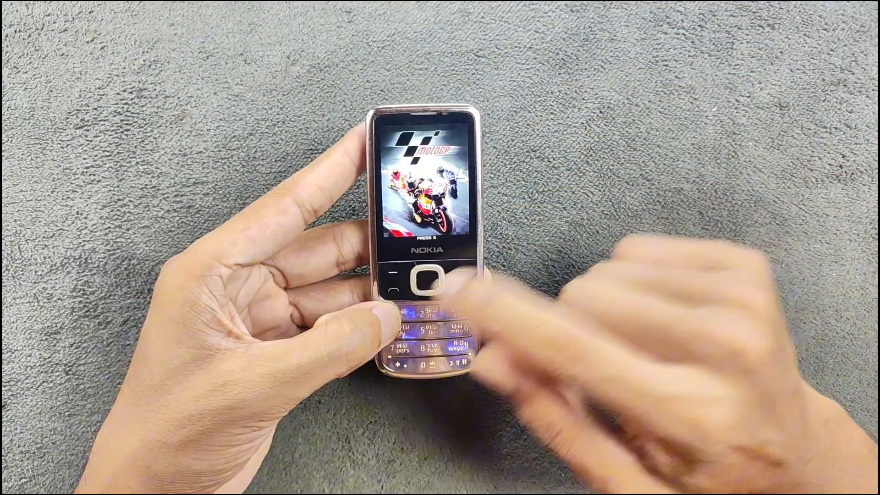
pyautogui.click(423, 283)
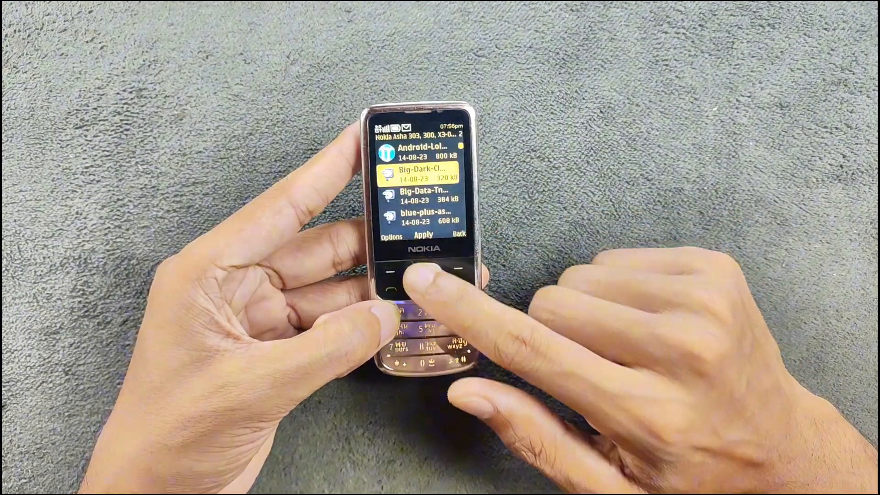
# Highlight the Big-Dark theme and apply it to the phone.
pyautogui.click(421, 273)
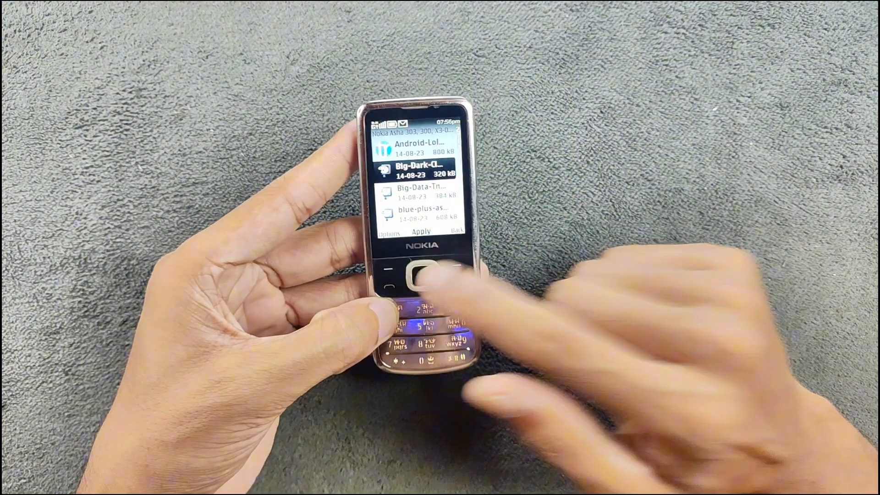
pyautogui.click(421, 272)
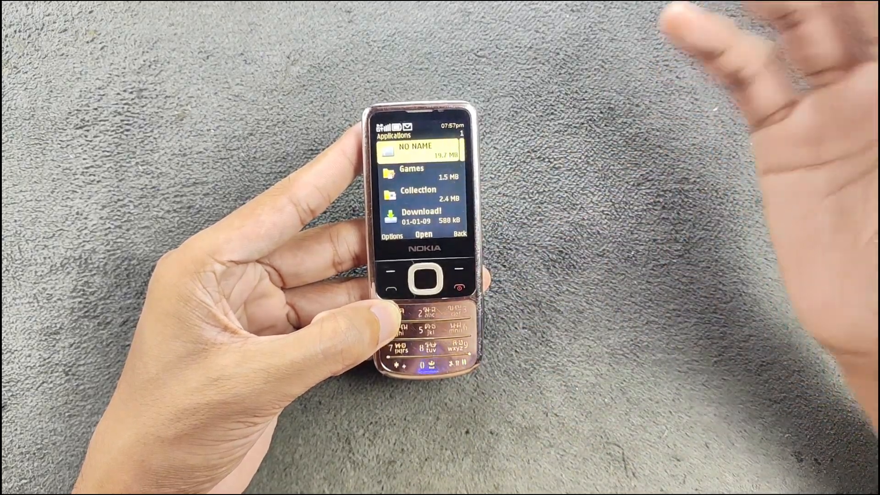
pyautogui.click(425, 280)
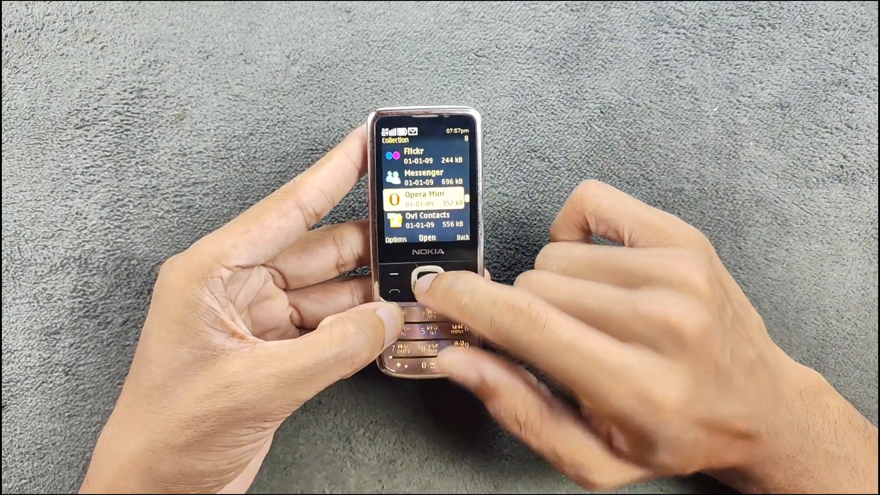
pyautogui.click(426, 287)
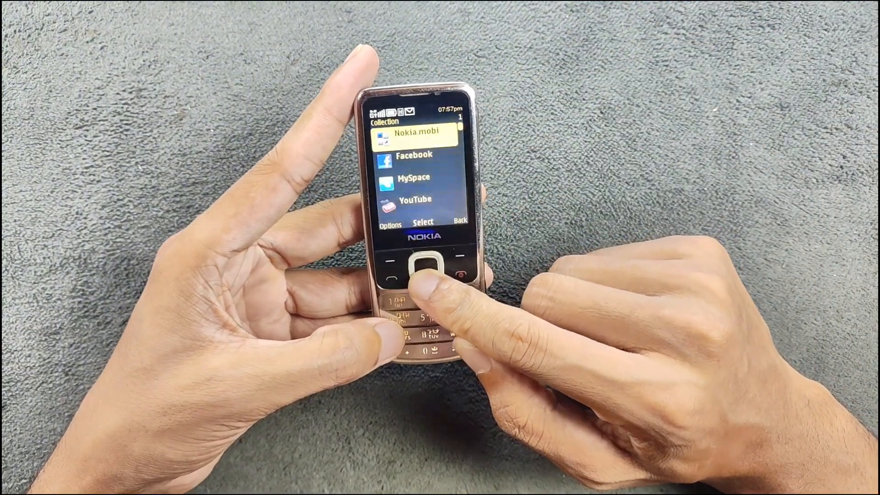
pyautogui.click(459, 274)
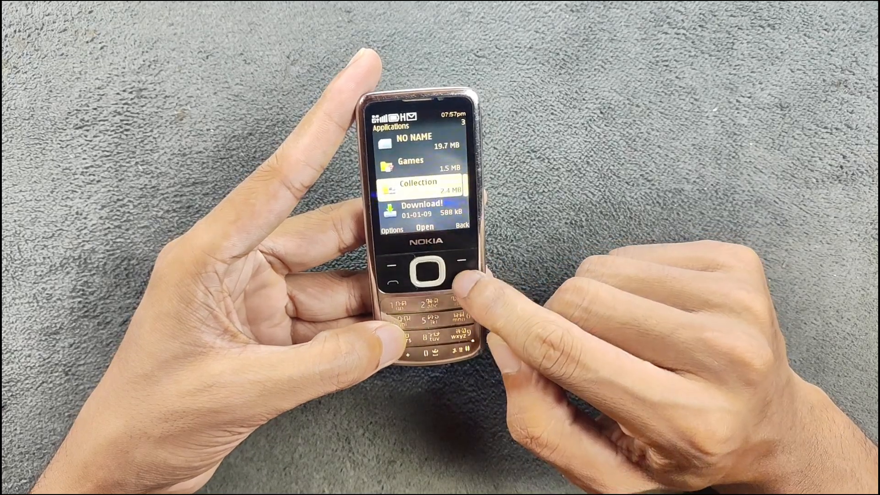